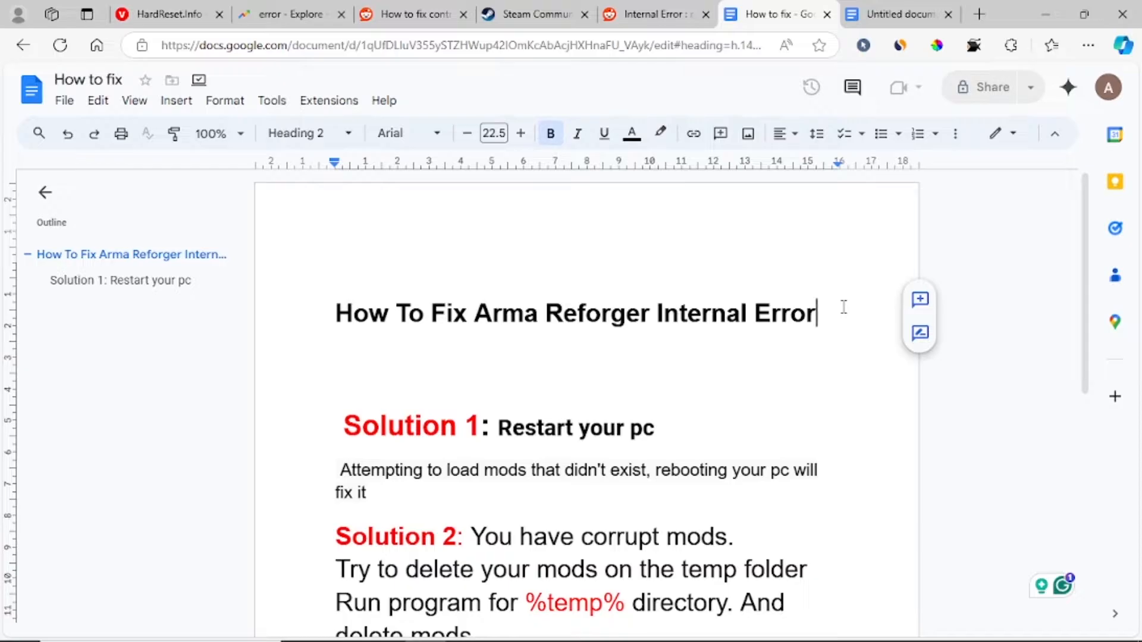
mouse_move(1054, 282)
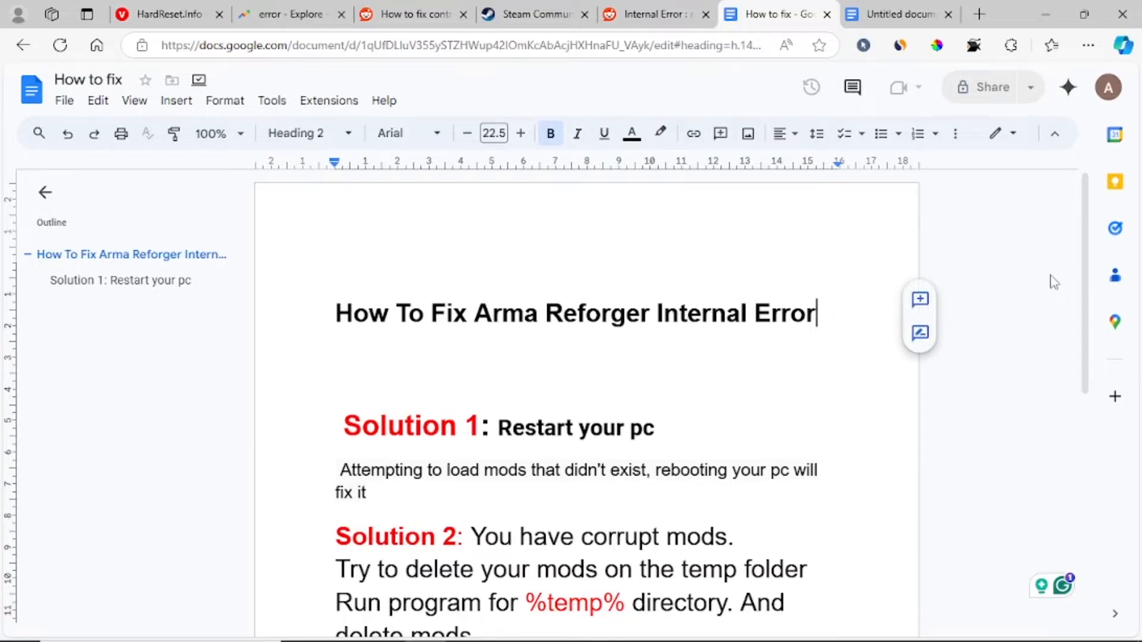
mouse_move(808, 271)
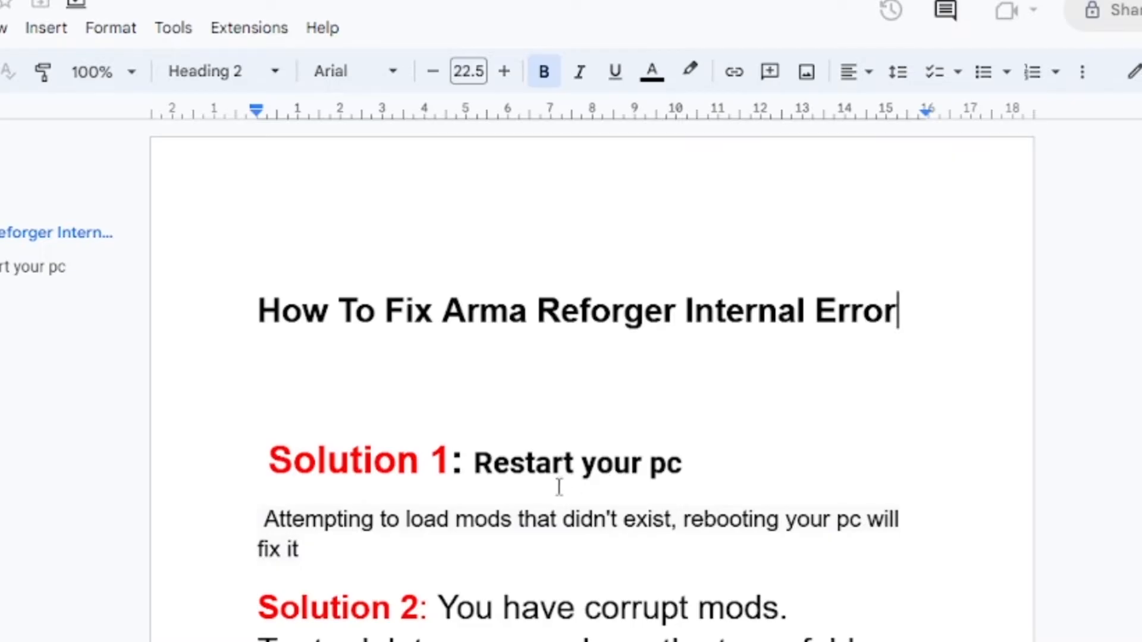
mouse_move(474, 337)
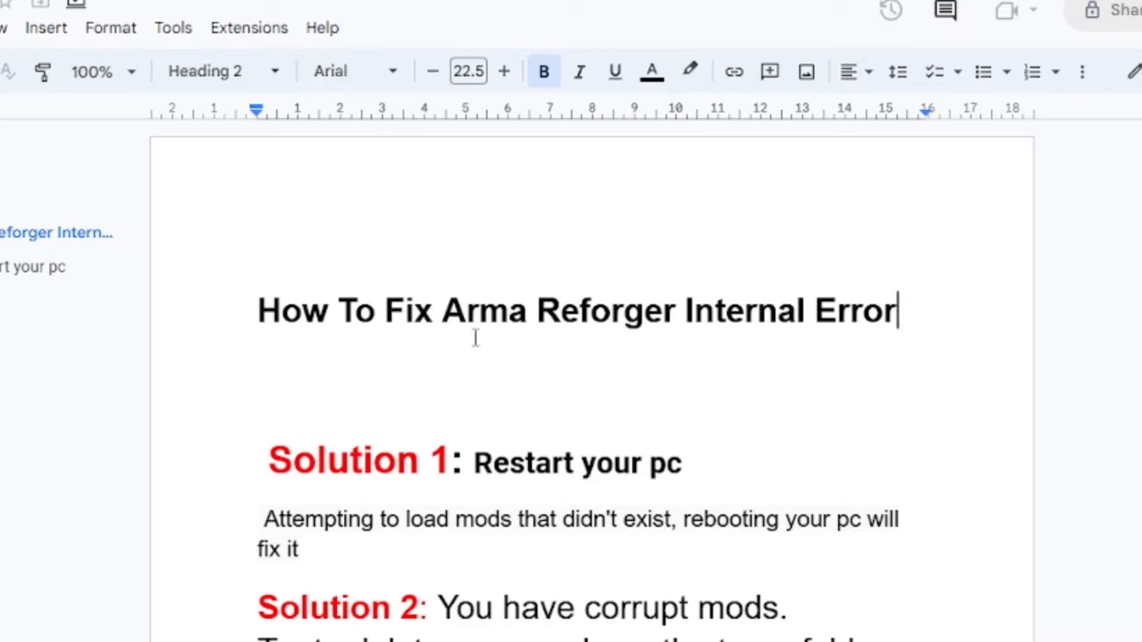
mouse_move(699, 299)
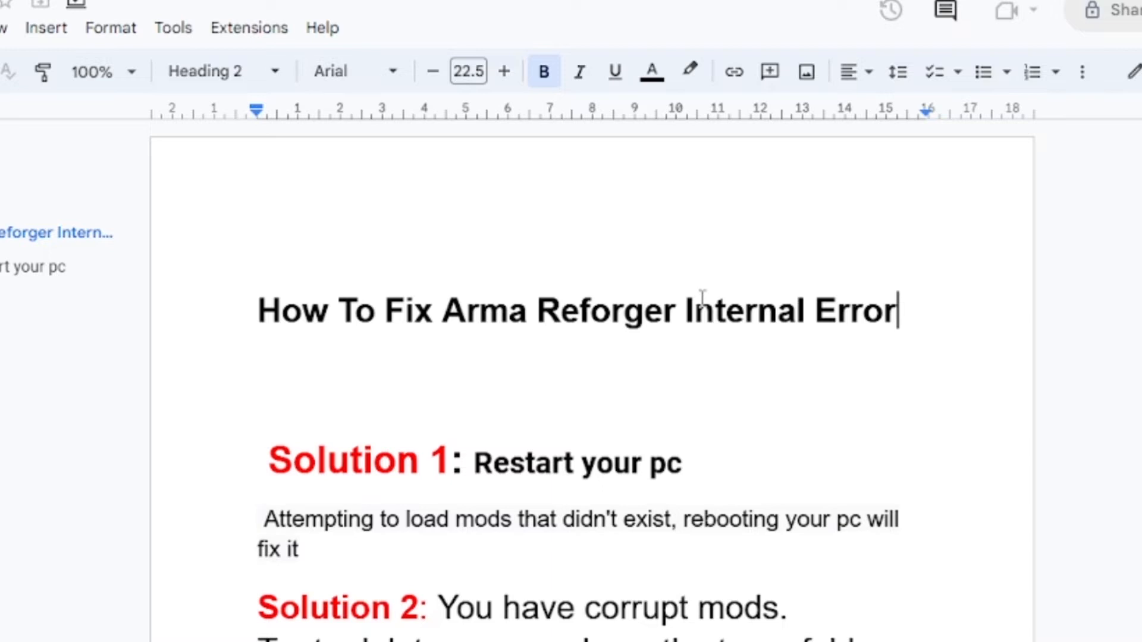
mouse_move(835, 279)
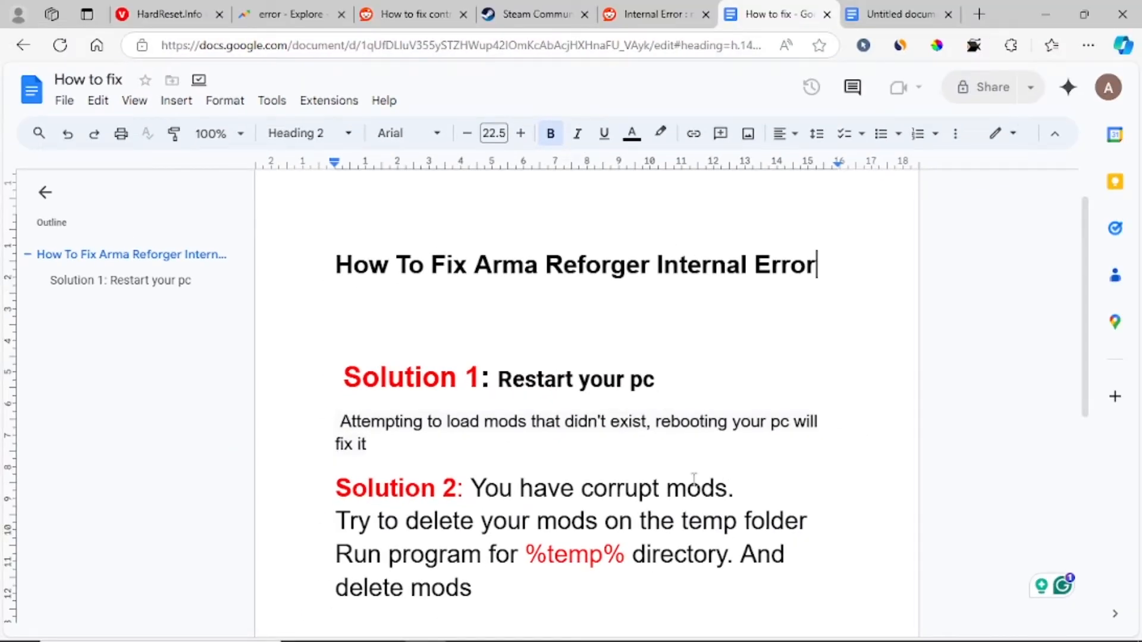
mouse_move(681, 374)
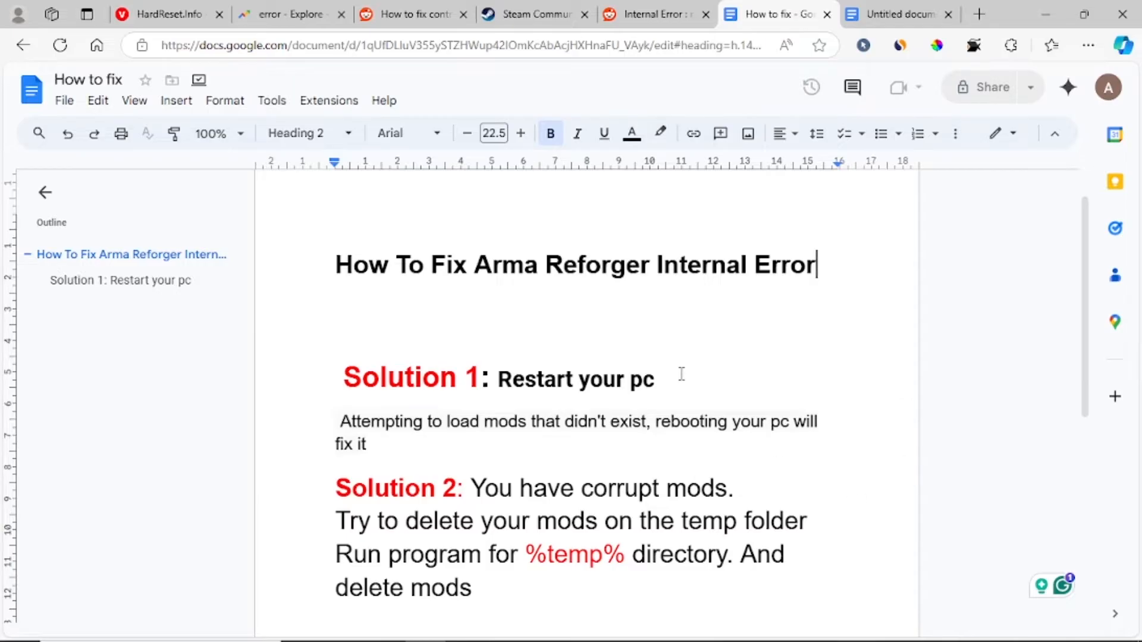
mouse_move(643, 301)
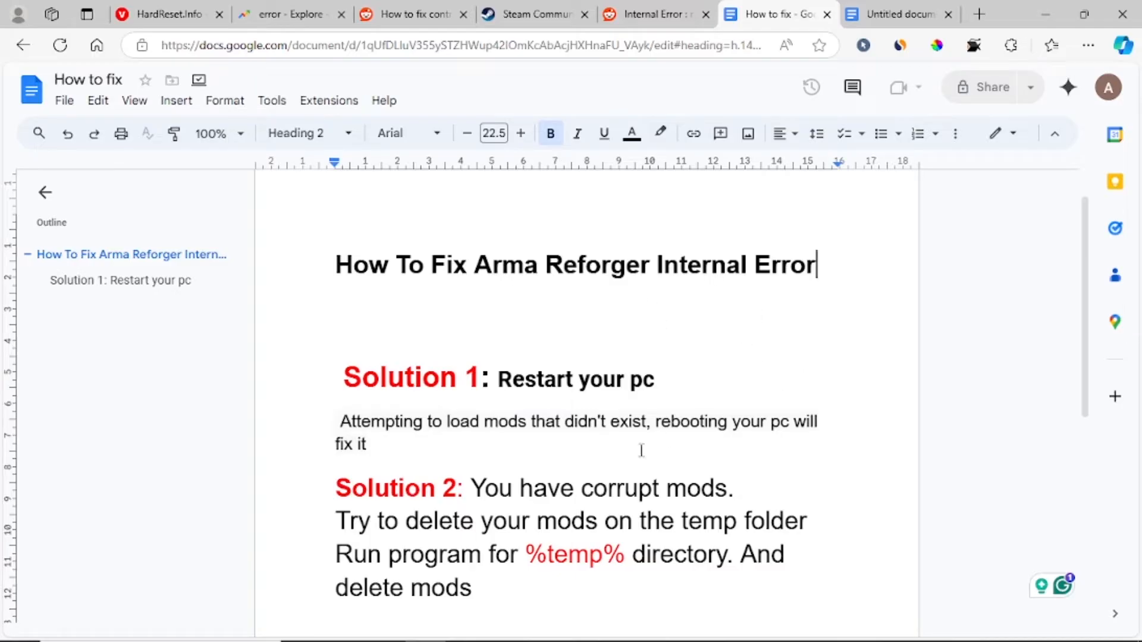
mouse_move(591, 462)
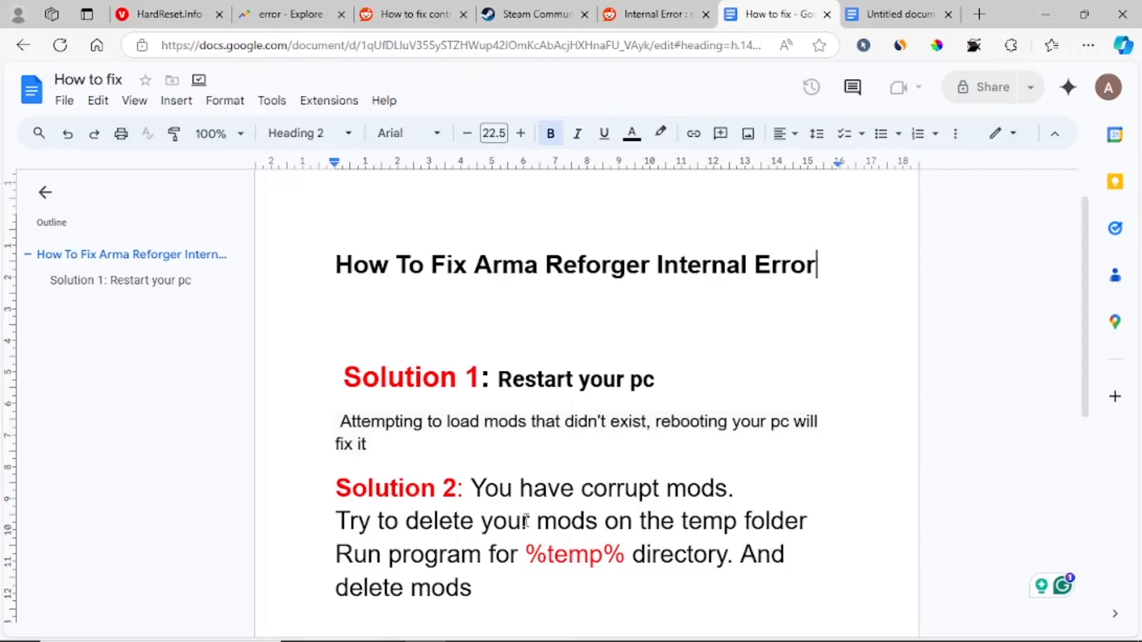
mouse_move(670, 503)
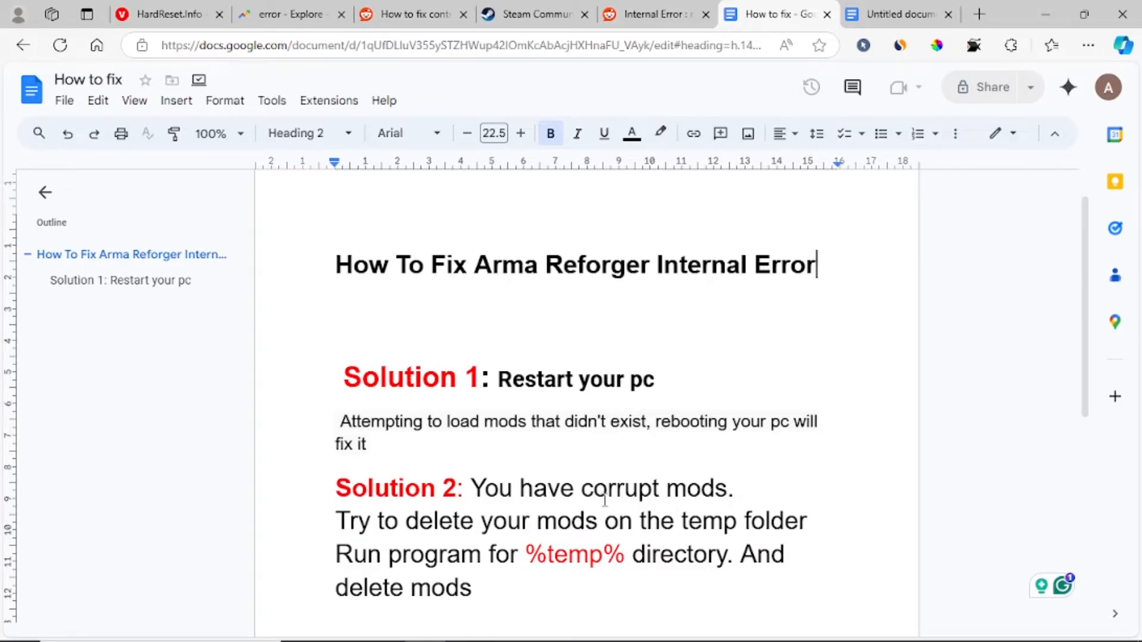
mouse_move(862, 487)
type("r")
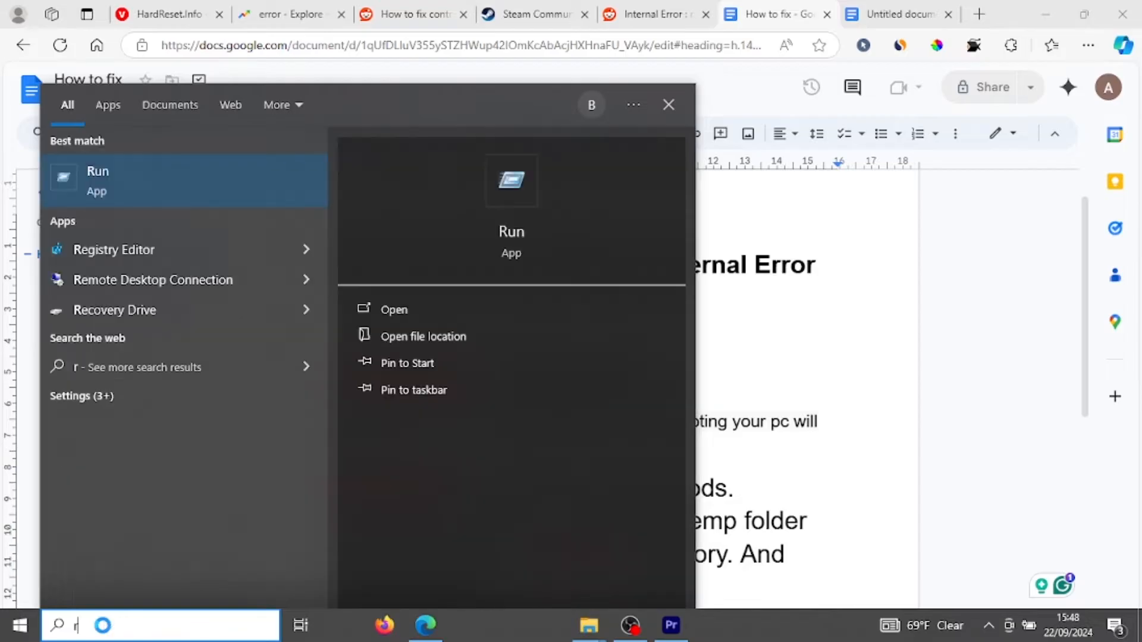
- Search for the Run app in the Start menu and launch it with %temp% as the location
type("un")
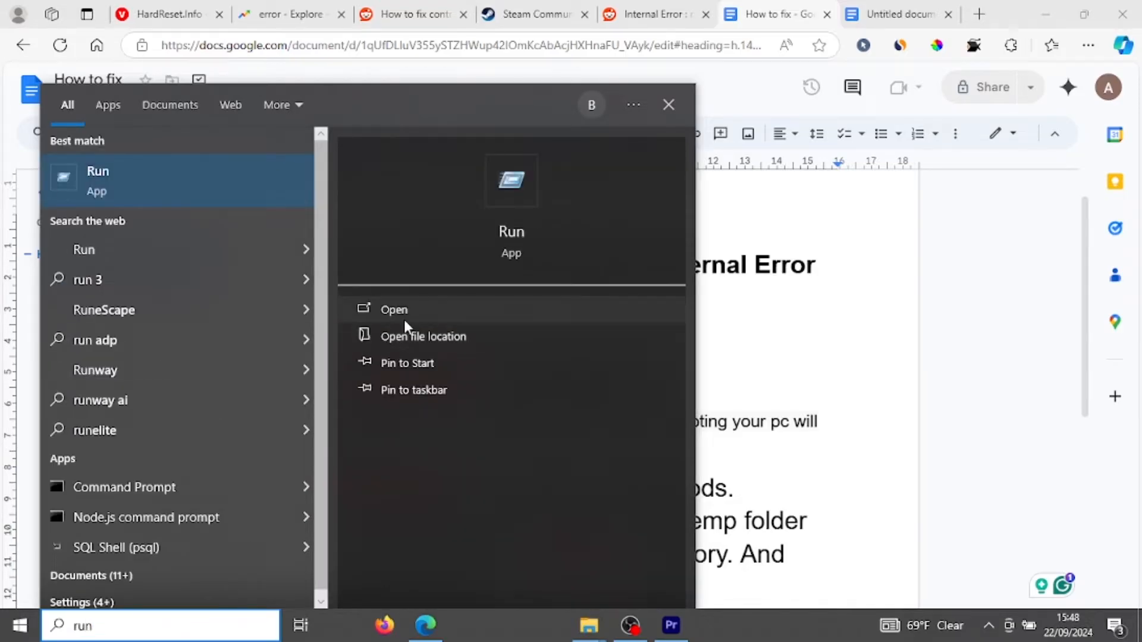
left_click(393, 309)
type("%temp%")
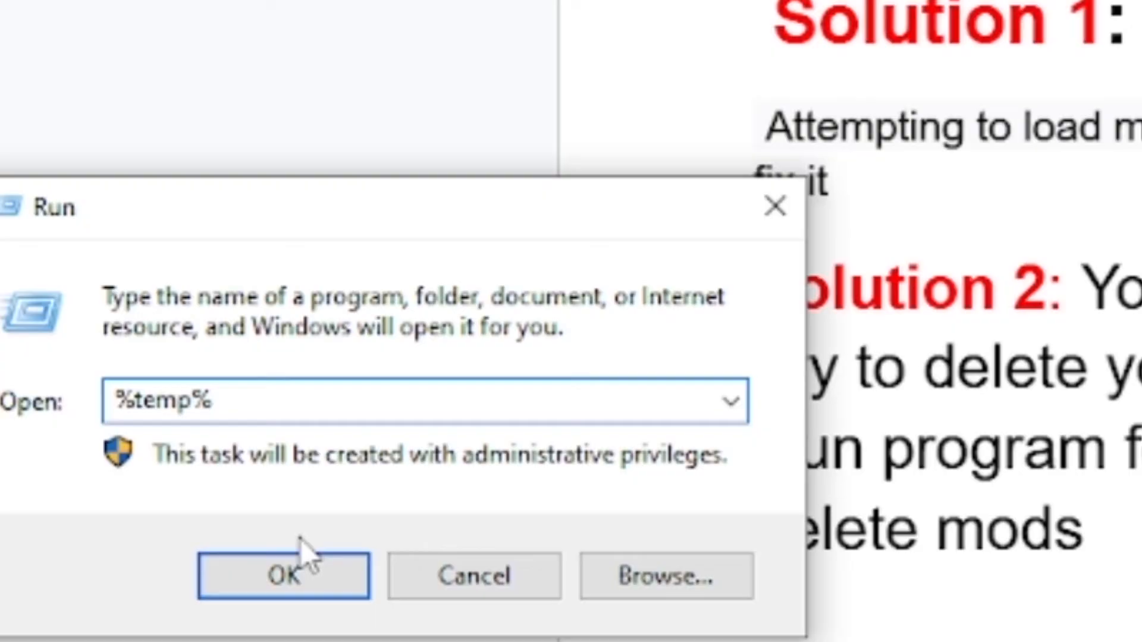
- Open %temp% from Run, maximize the Explorer window, and scroll through the 308 Temp items
left_click(283, 575)
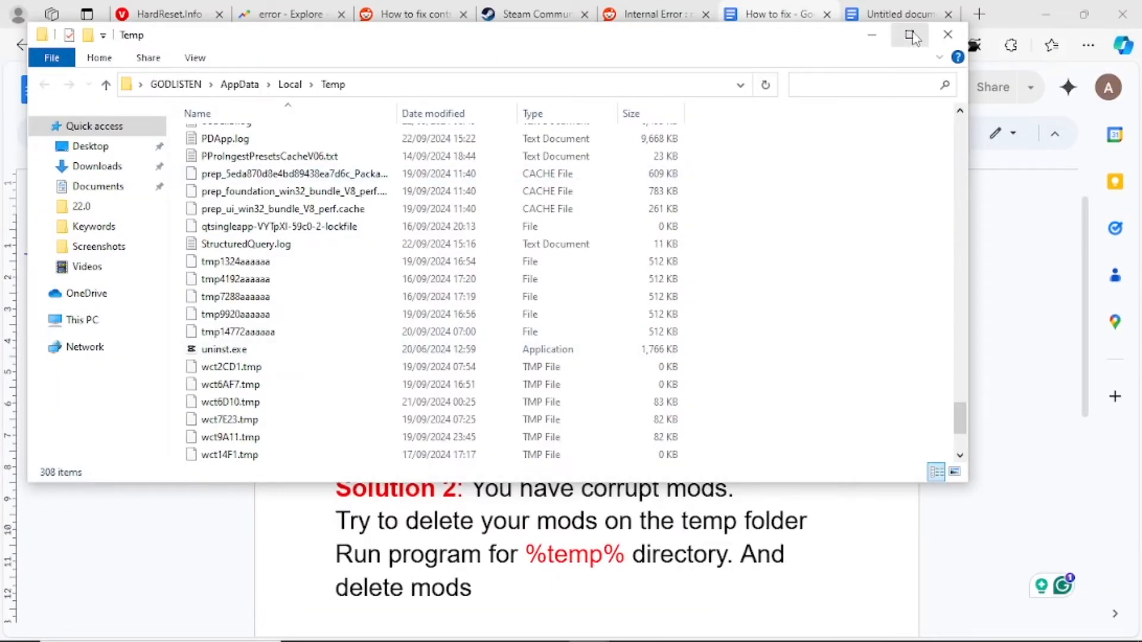
left_click(909, 35)
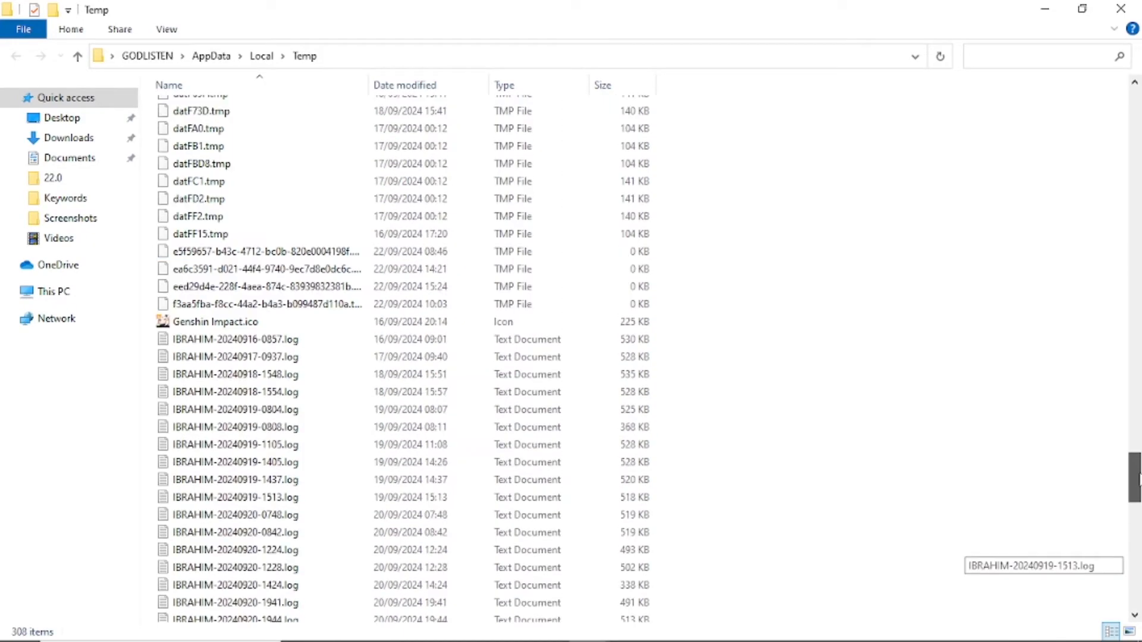
scroll("up", 3)
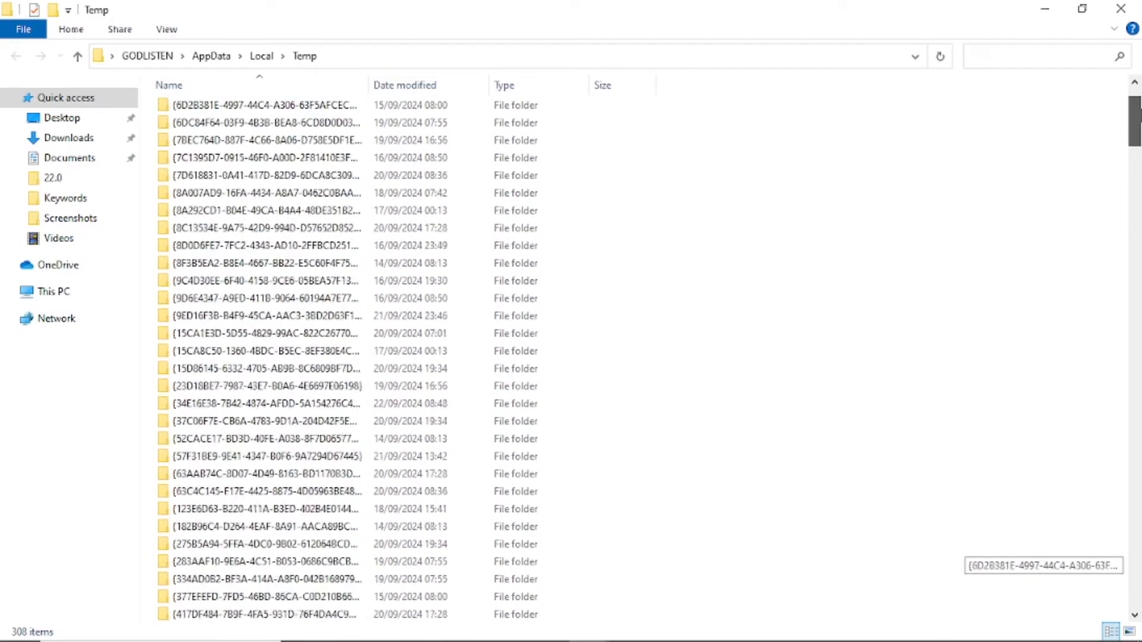
scroll("down", 3)
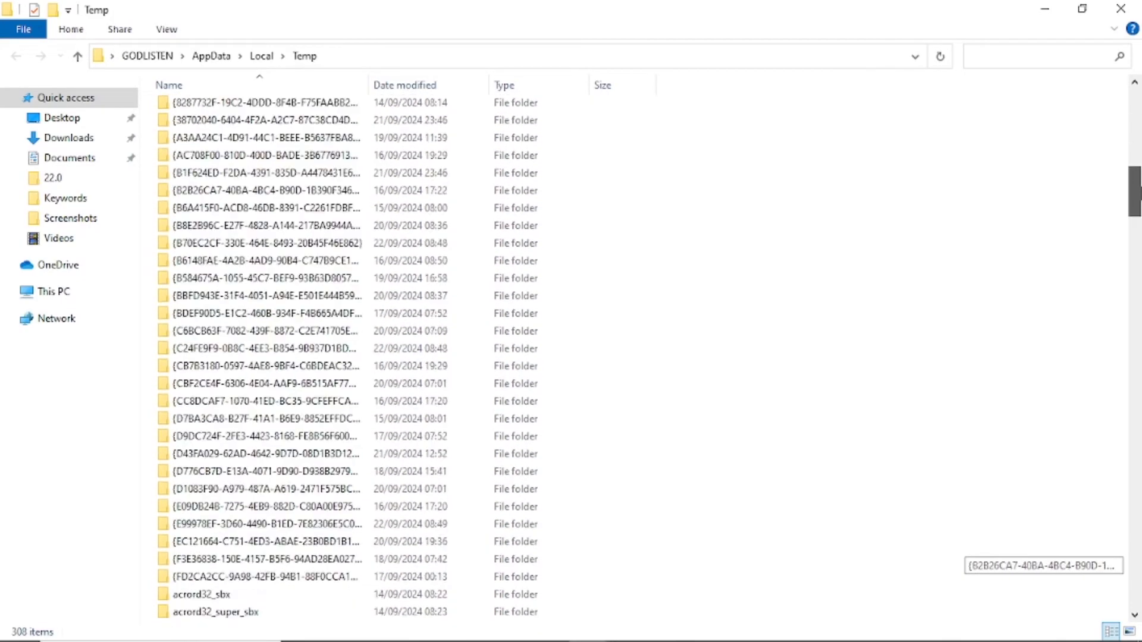
scroll("down", 3)
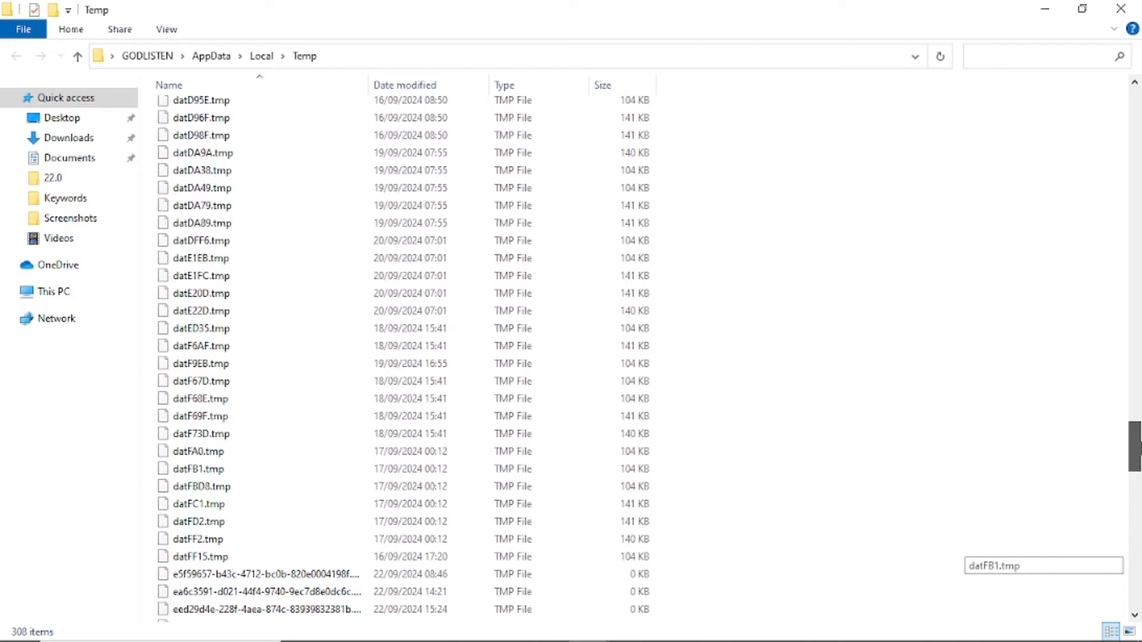
scroll("down", 3)
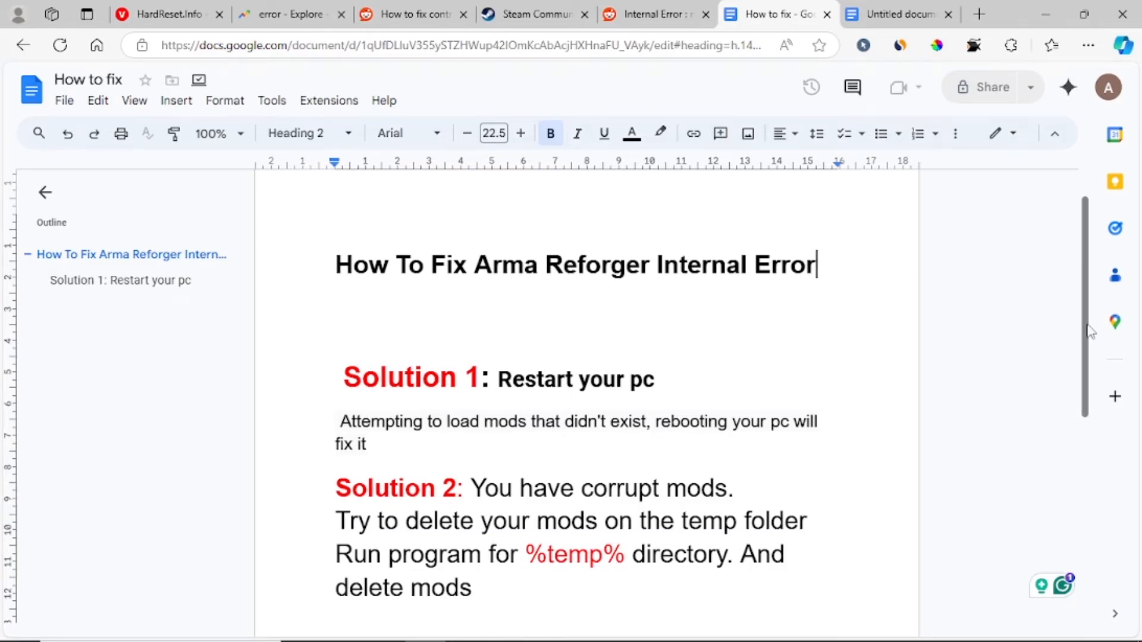
mouse_move(706, 481)
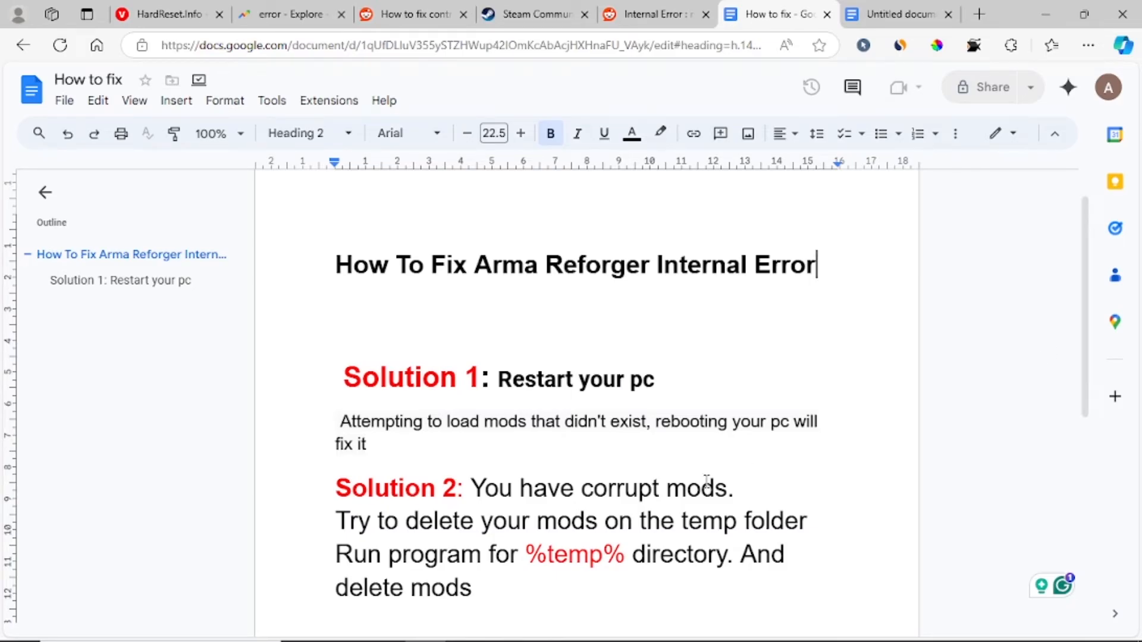
mouse_move(576, 457)
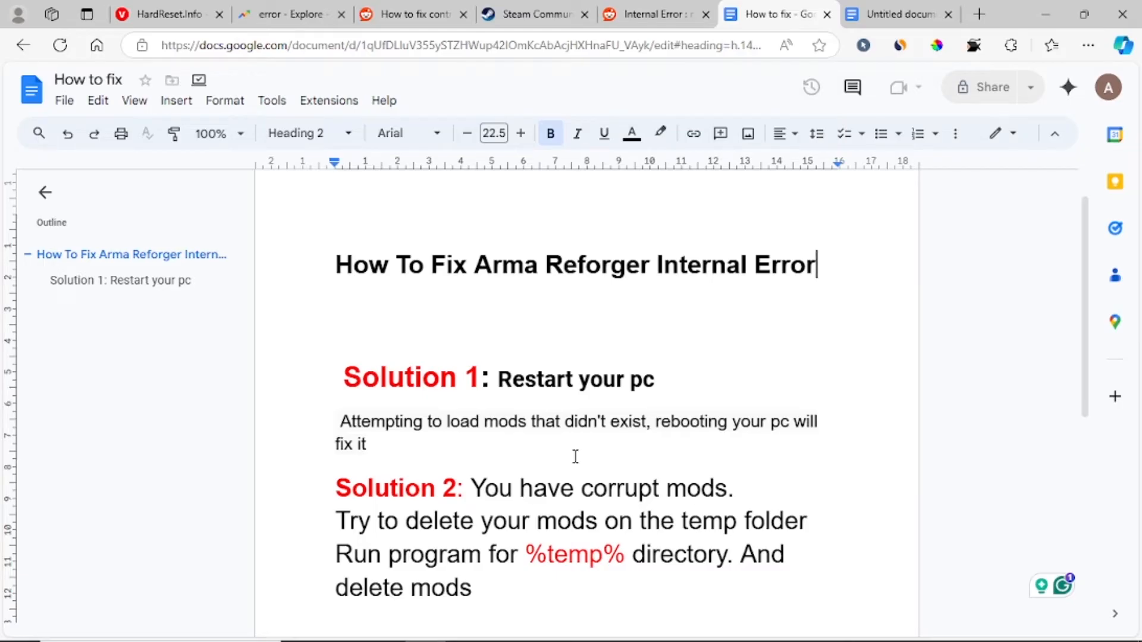
mouse_move(728, 513)
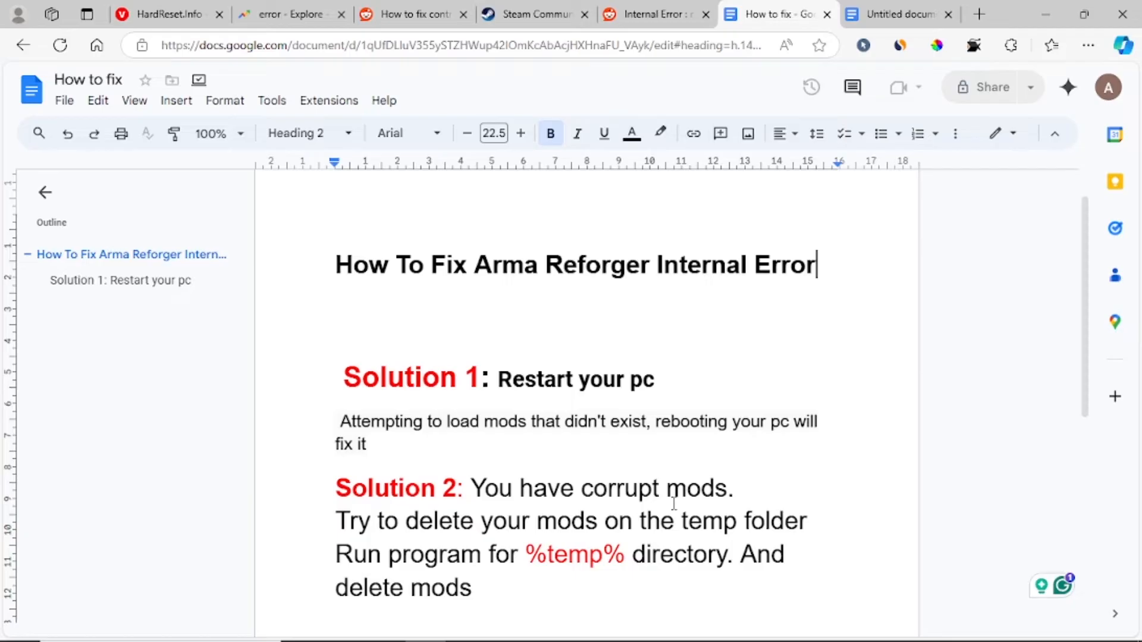
mouse_move(608, 380)
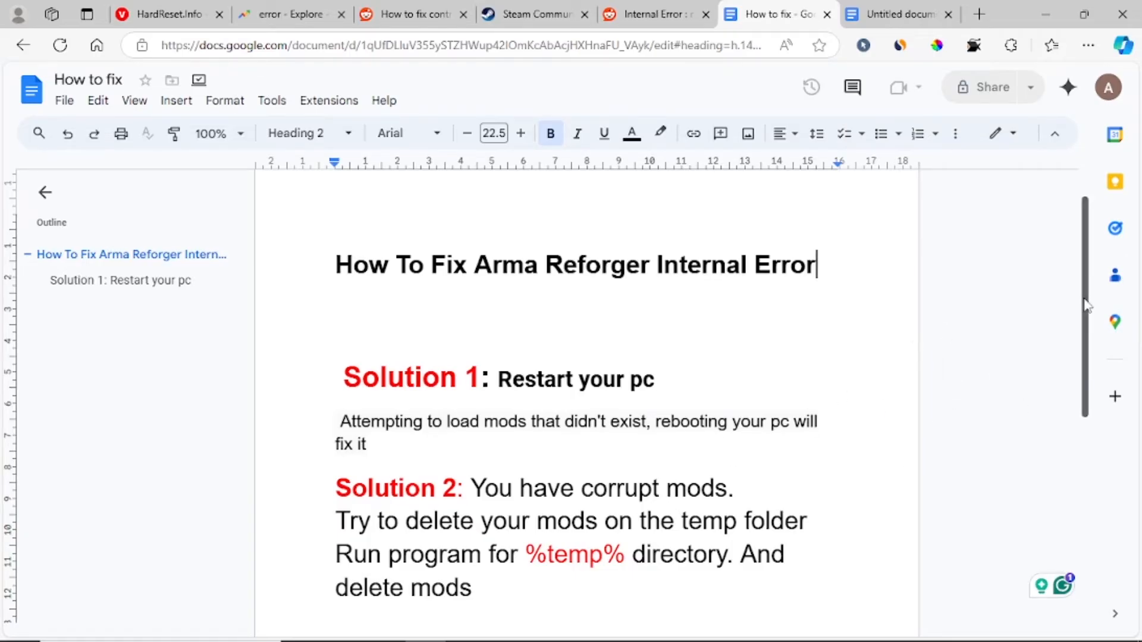
scroll("down", 3)
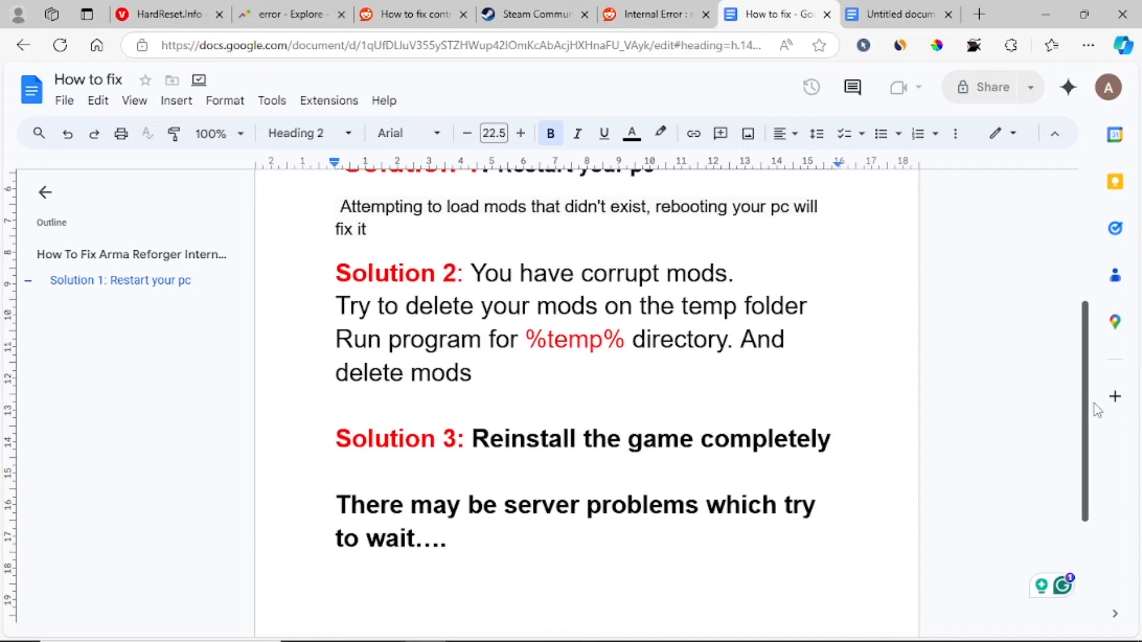
scroll("up", 3)
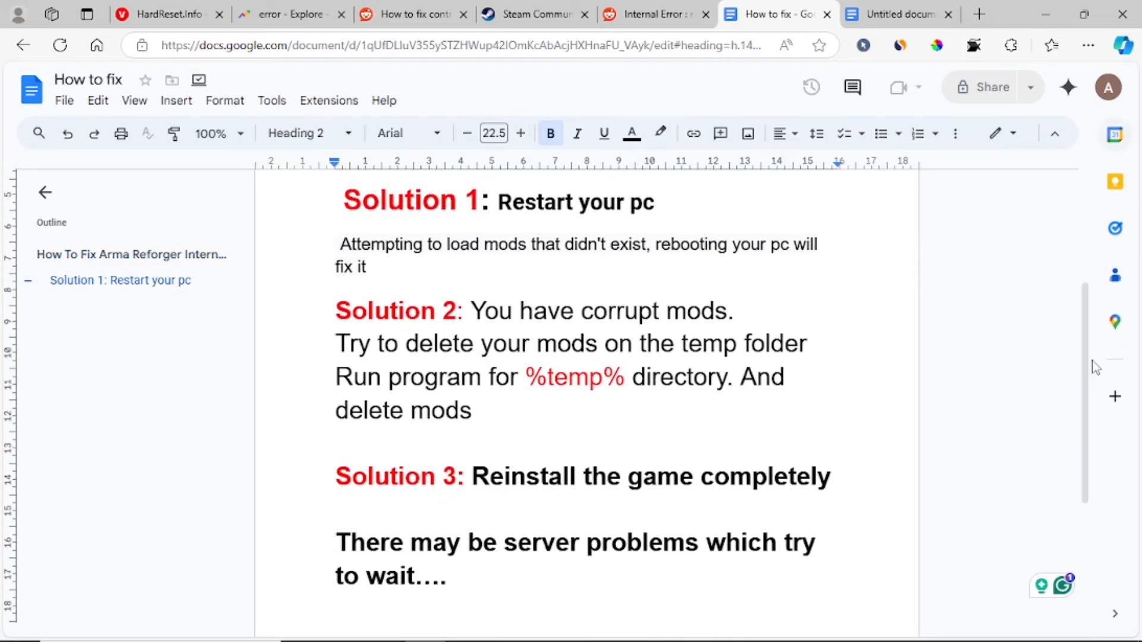
scroll("up", 3)
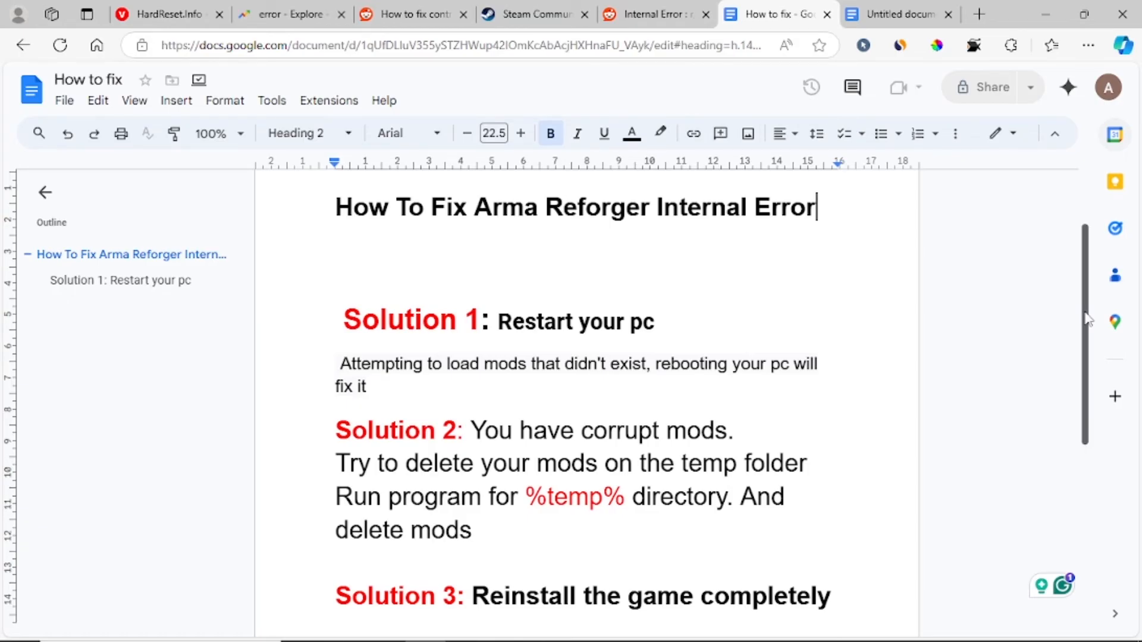
scroll("down", 3)
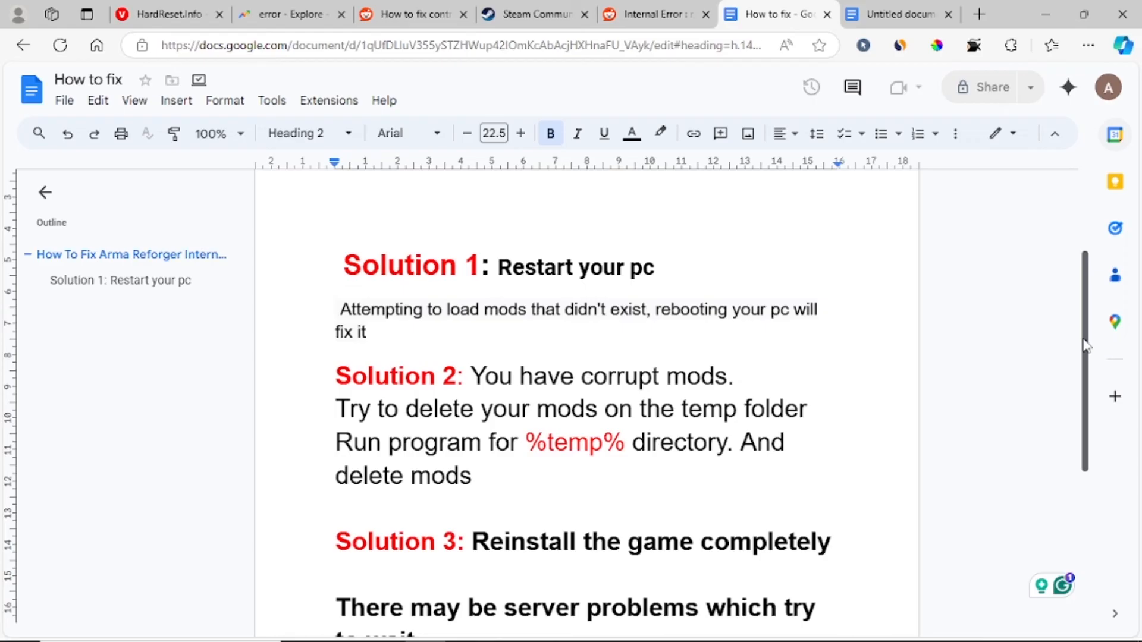
scroll("down", 3)
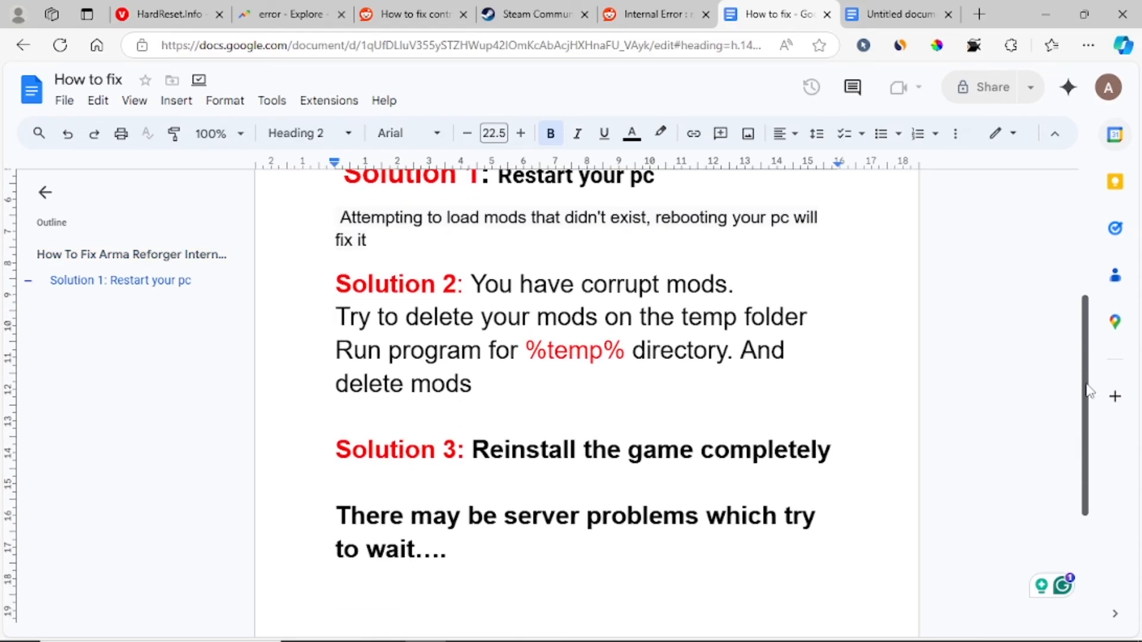
scroll("up", 3)
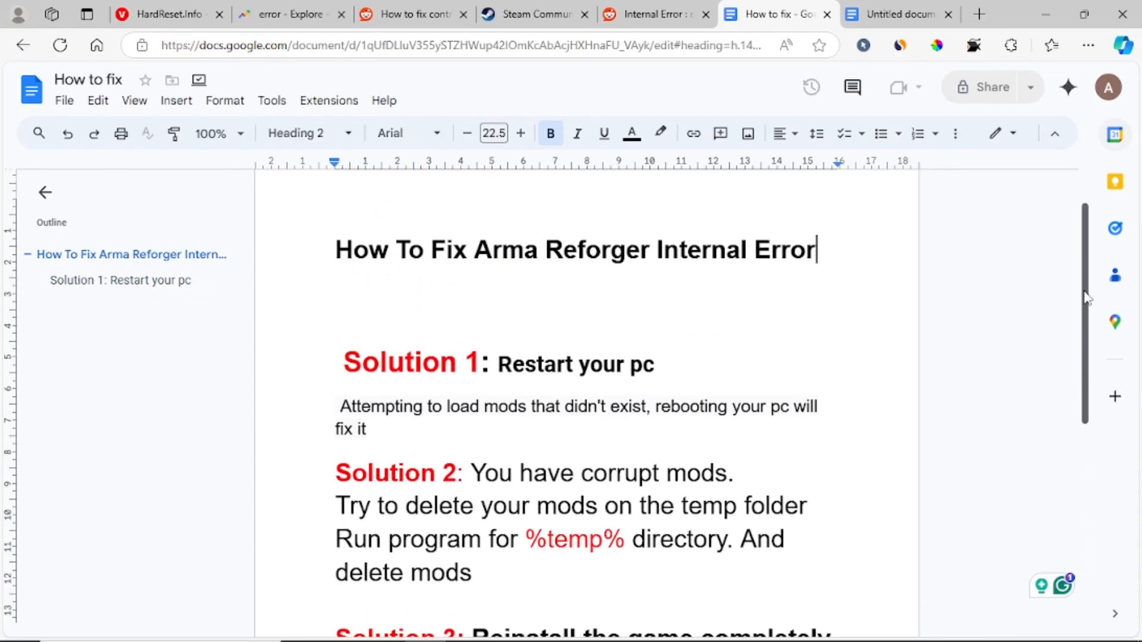
mouse_move(742, 323)
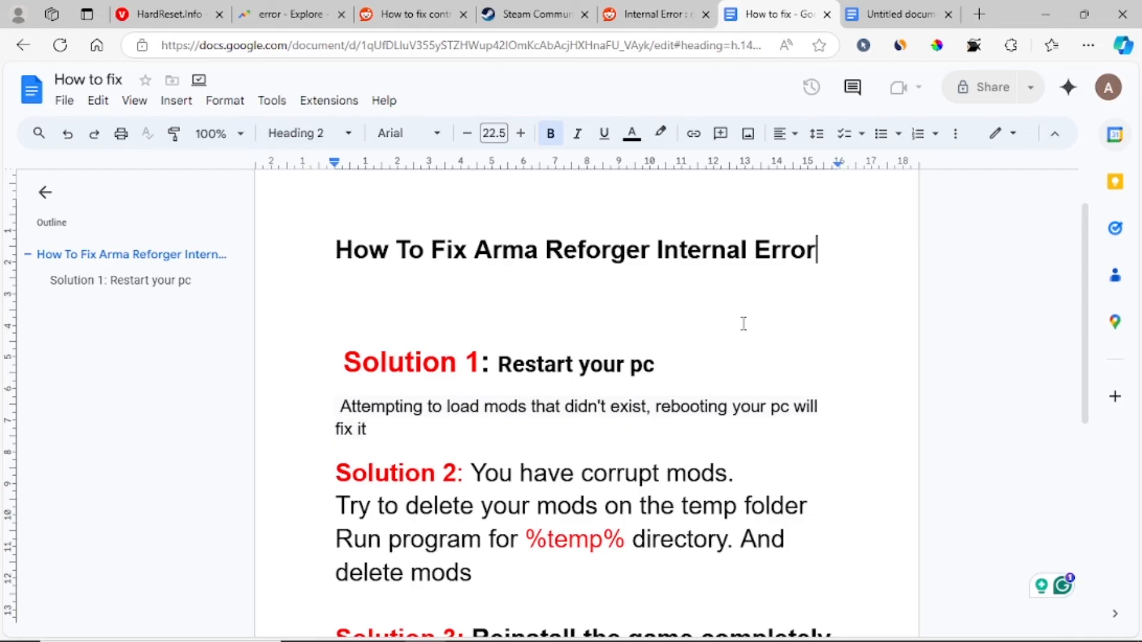
mouse_move(1114, 276)
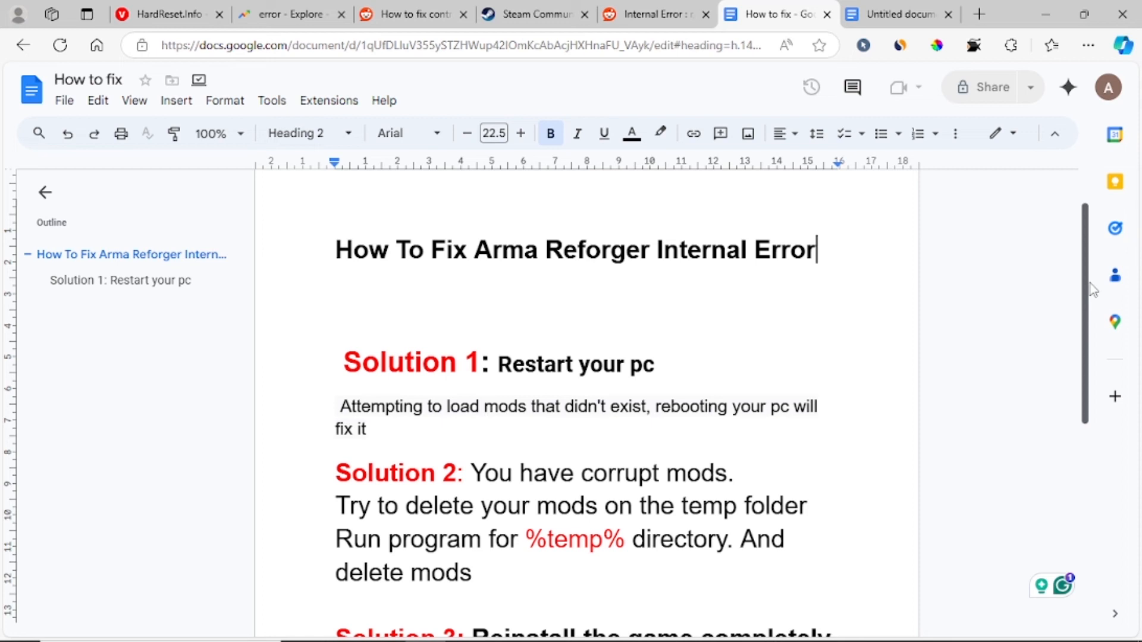
scroll("down", 3)
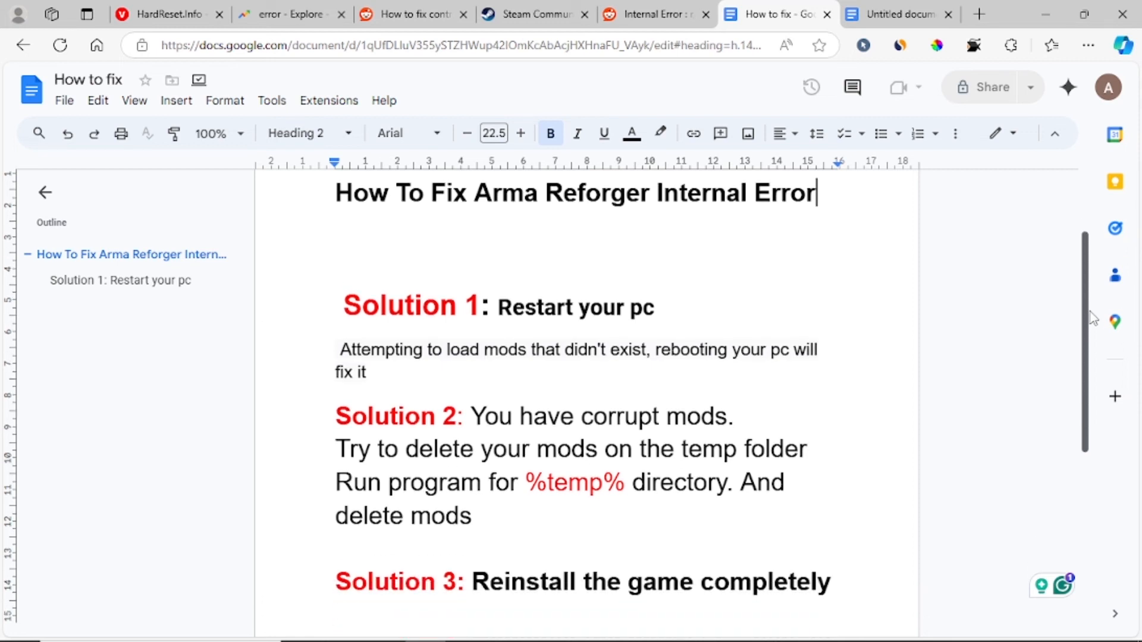
scroll("down", 3)
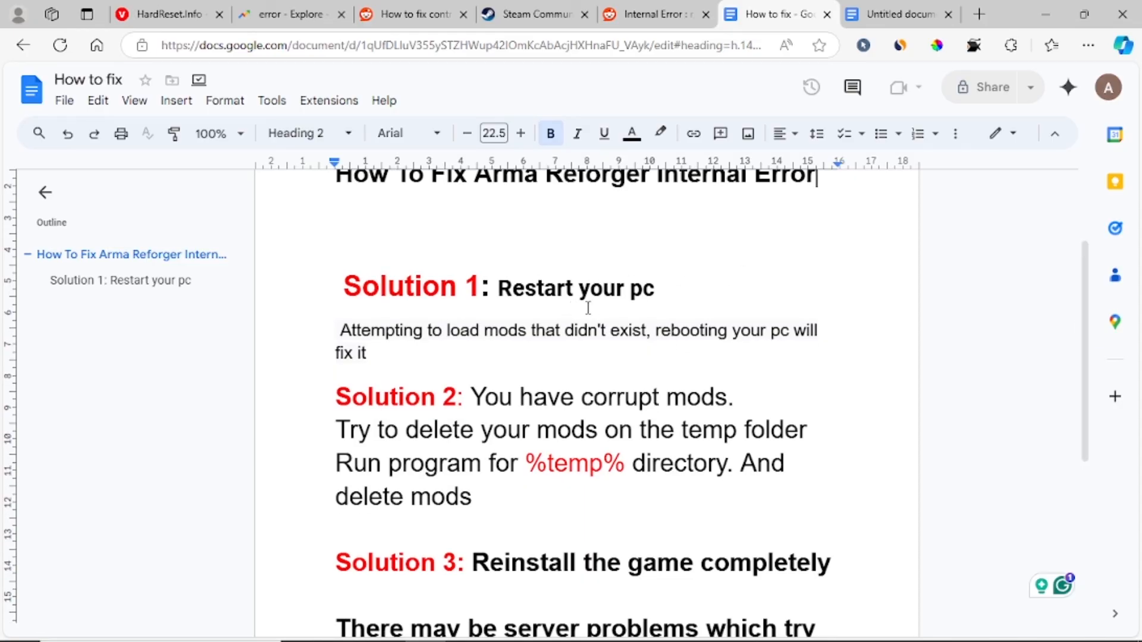
mouse_move(797, 447)
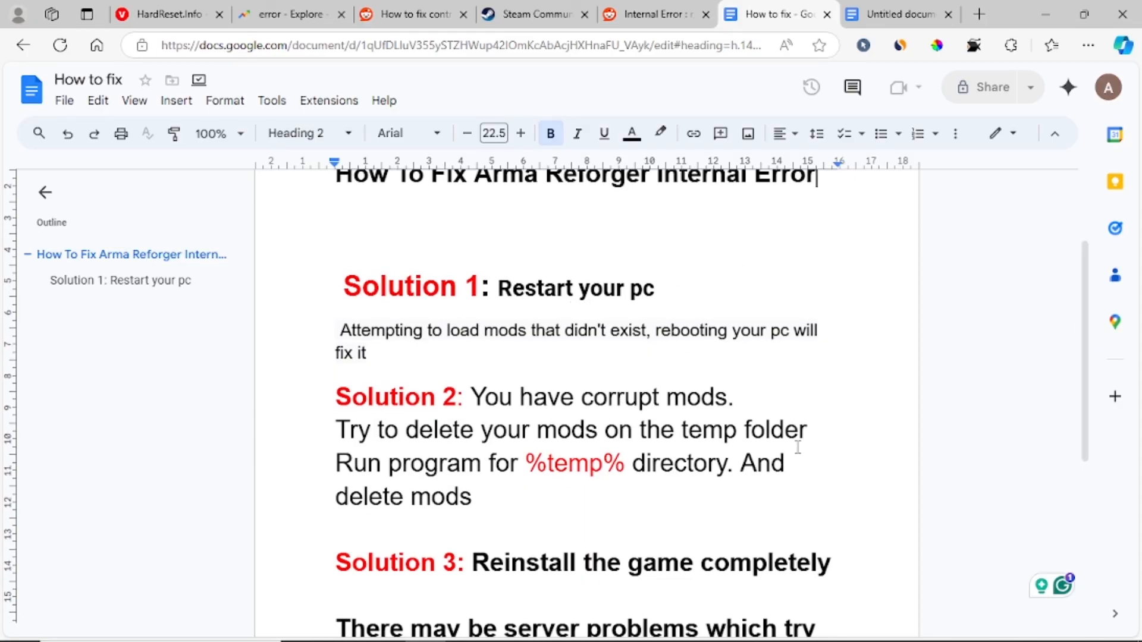
mouse_move(963, 415)
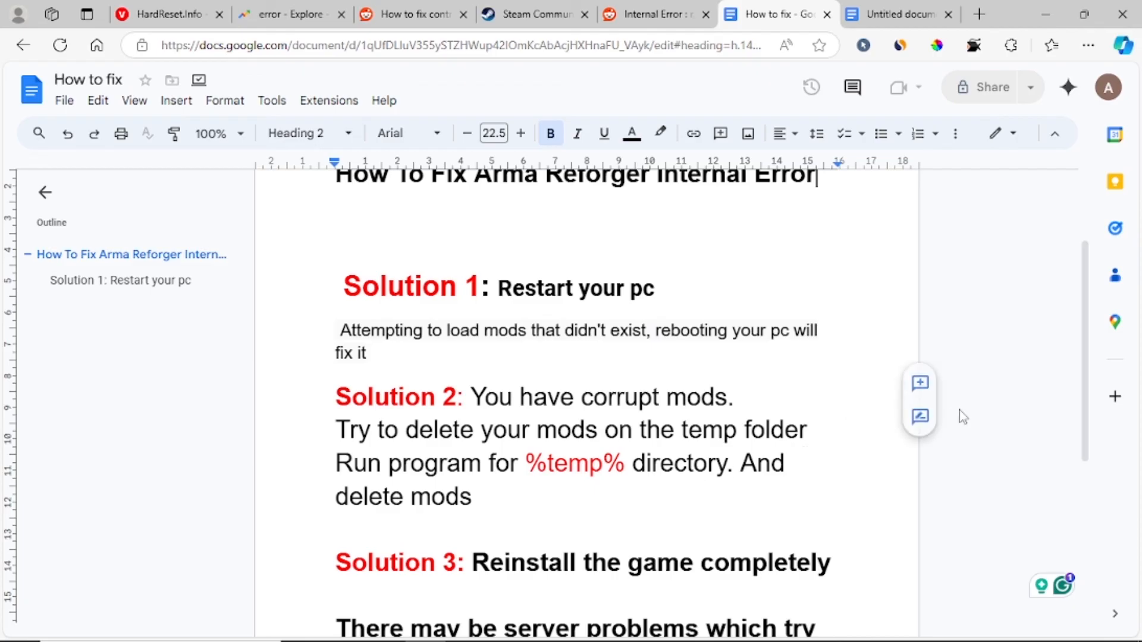
mouse_move(614, 522)
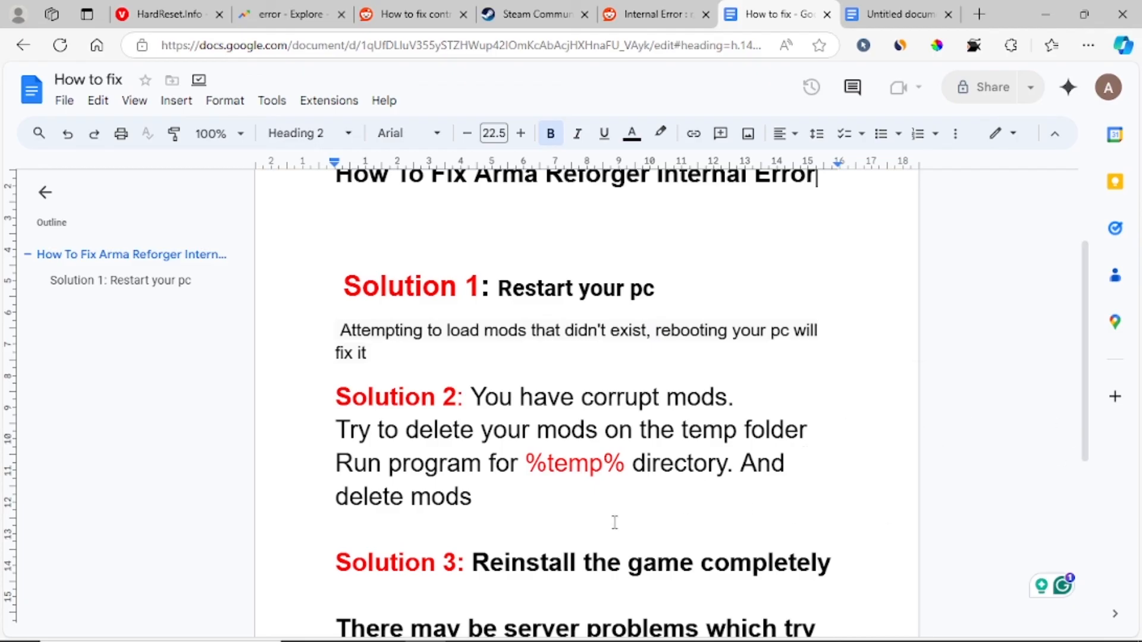
mouse_move(765, 363)
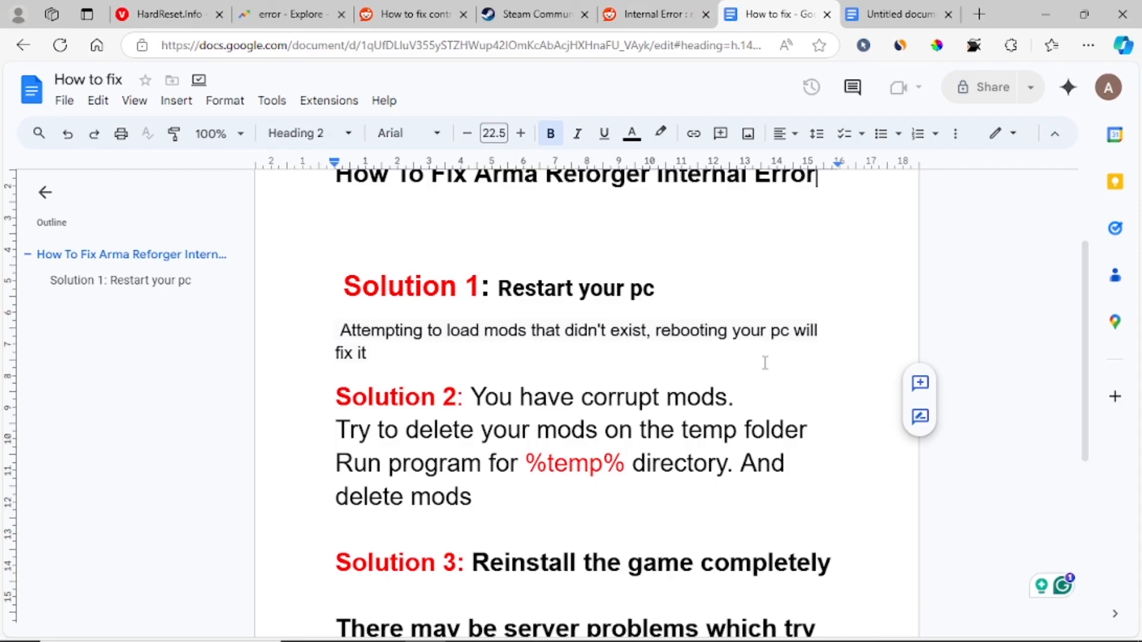